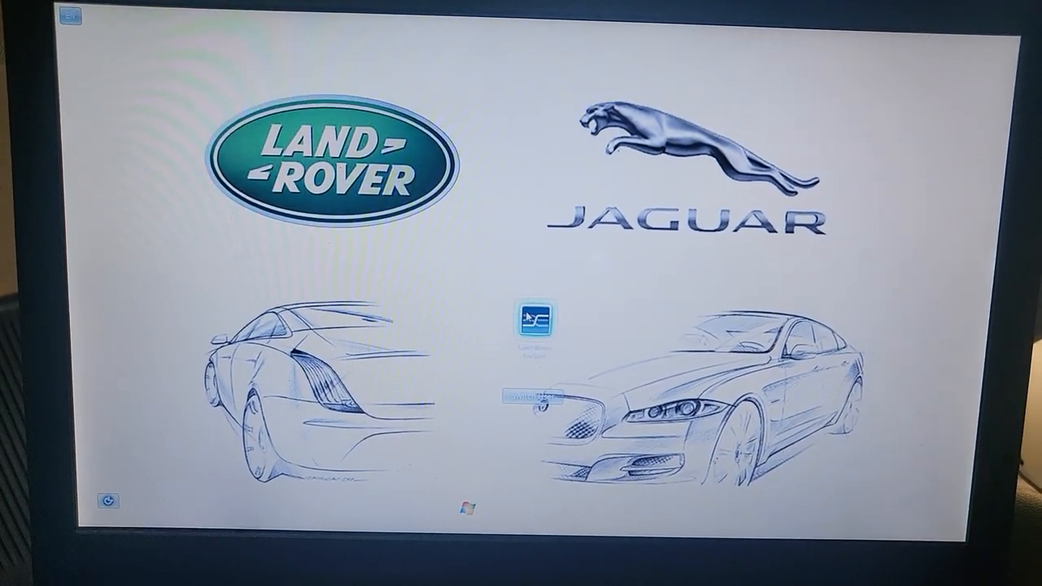
Start the SDD Application Launcher and dismiss its notice window back to the desktop
double_click(534, 324)
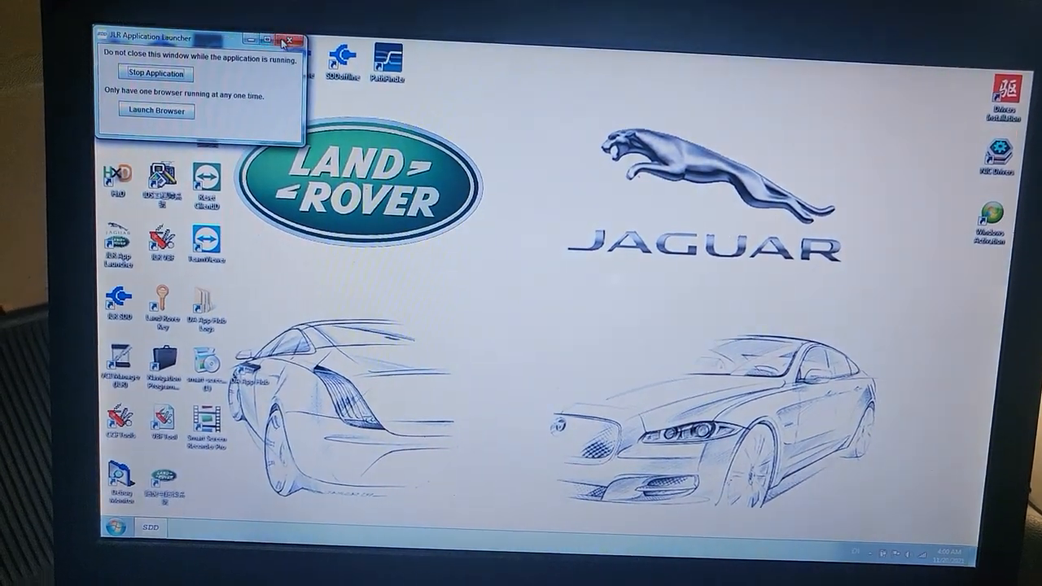
left_click(293, 39)
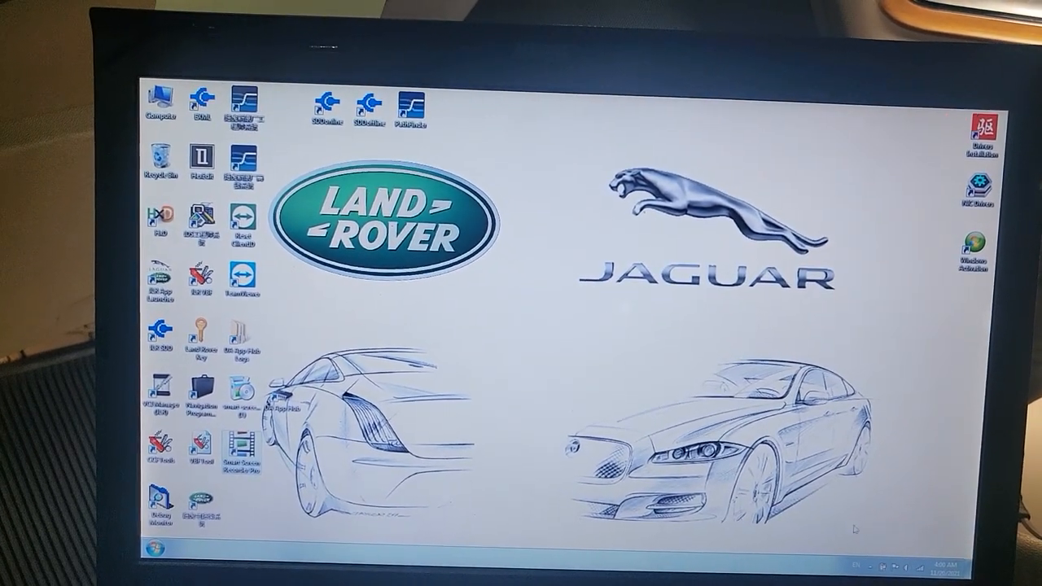
Begin a full-screen capture in Smart Screen Recorder Pro and return to the desktop
double_click(244, 453)
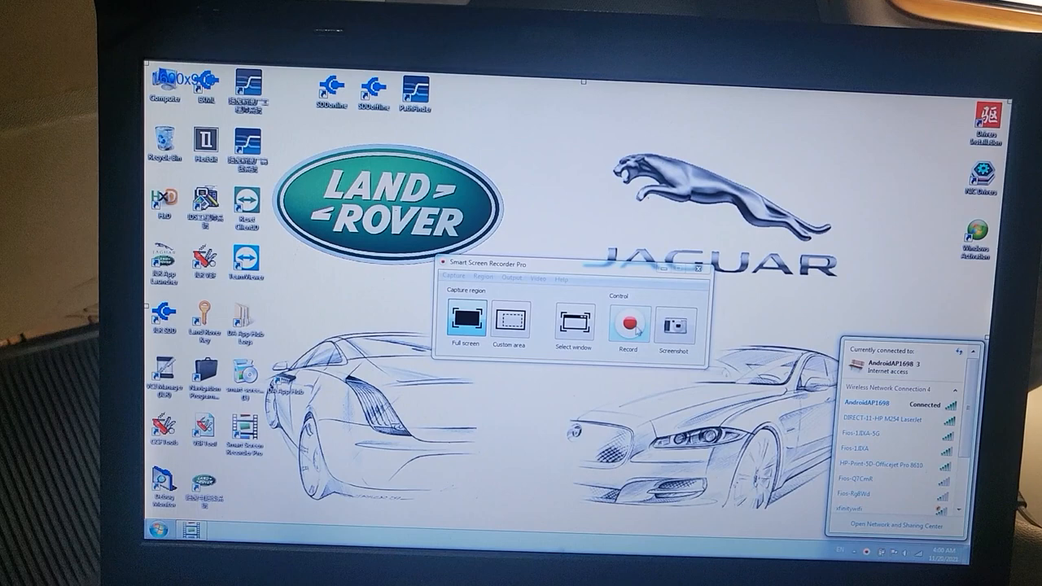
left_click(627, 324)
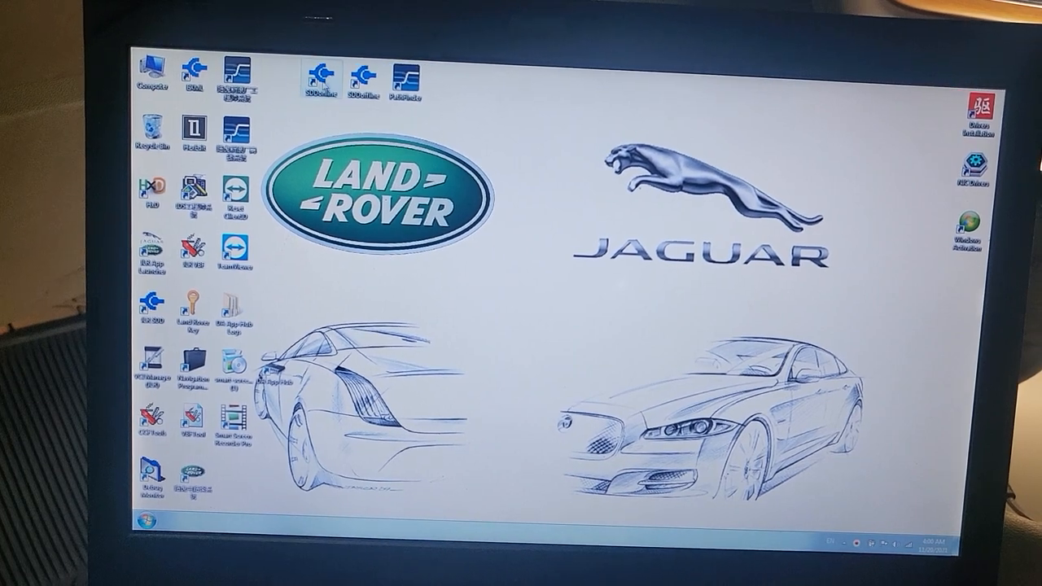
Launch the SDD diagnostic software from its desktop icon
double_click(318, 78)
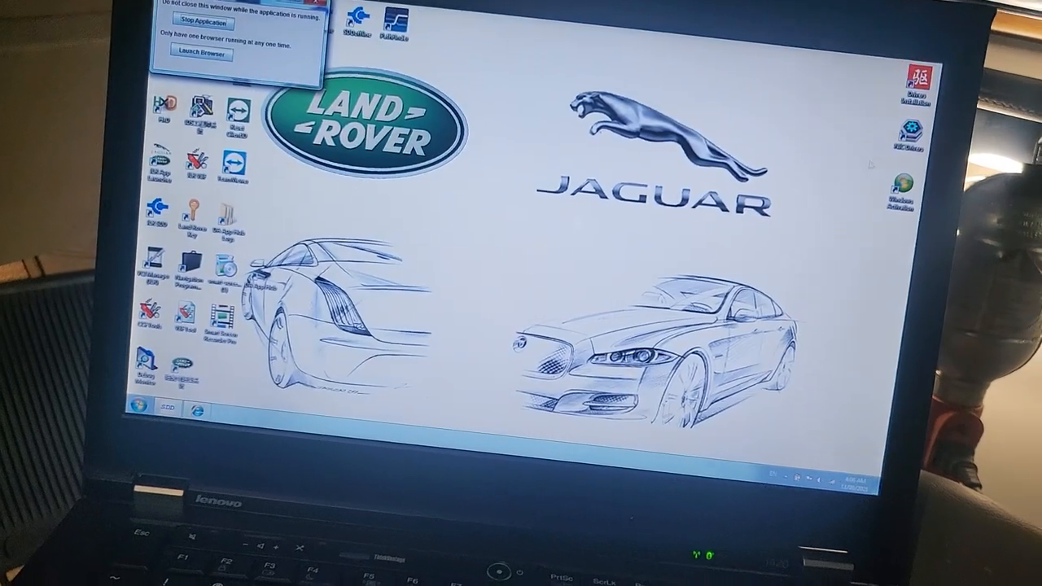
Launch the SDD browser session and continue past the Network Connection Not Detected notice
left_click(784, 476)
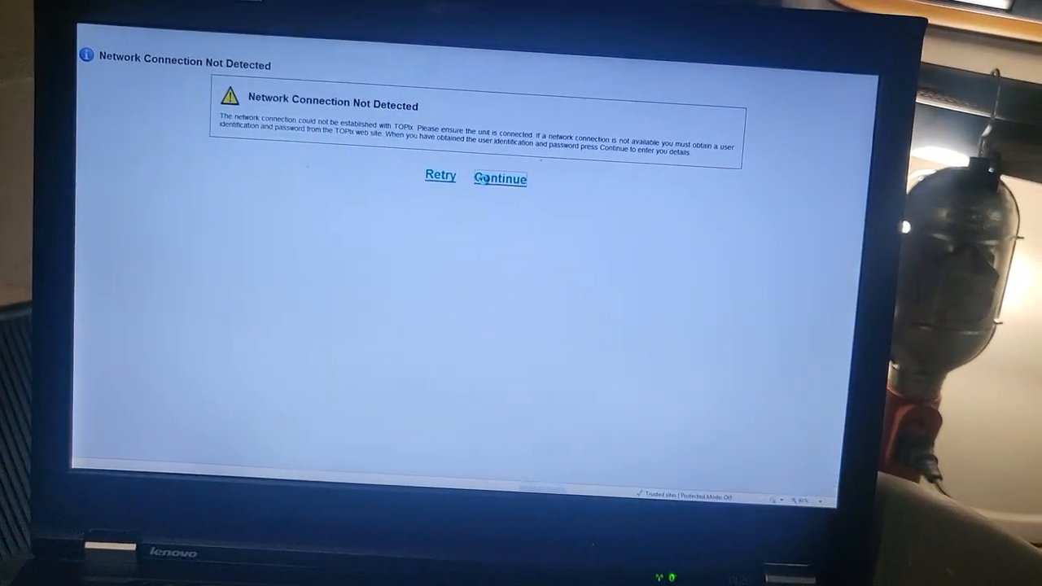
left_click(500, 178)
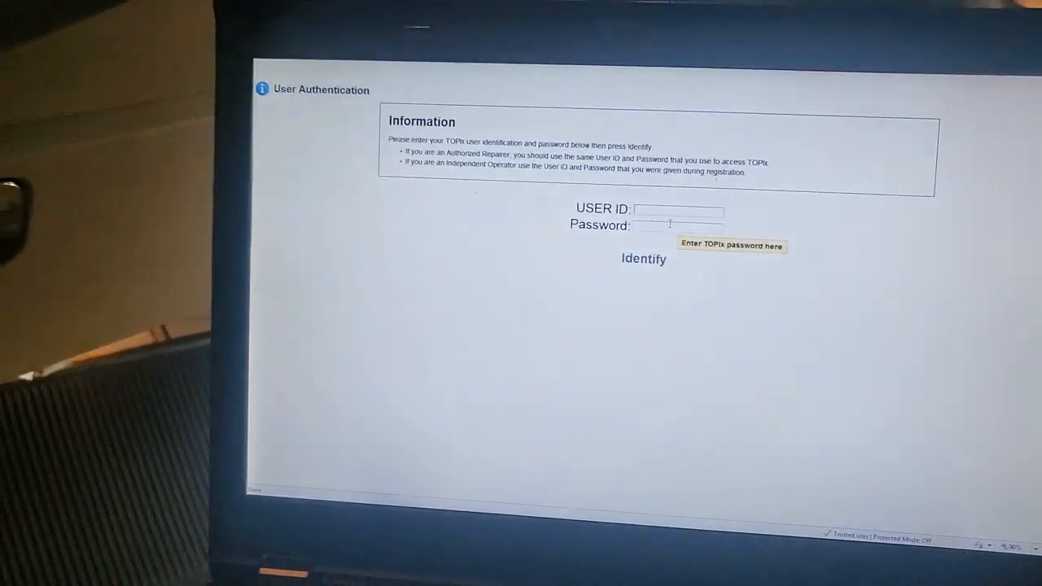
Identify the user, continue from authentication success and accept the safety warnings
left_click(644, 259)
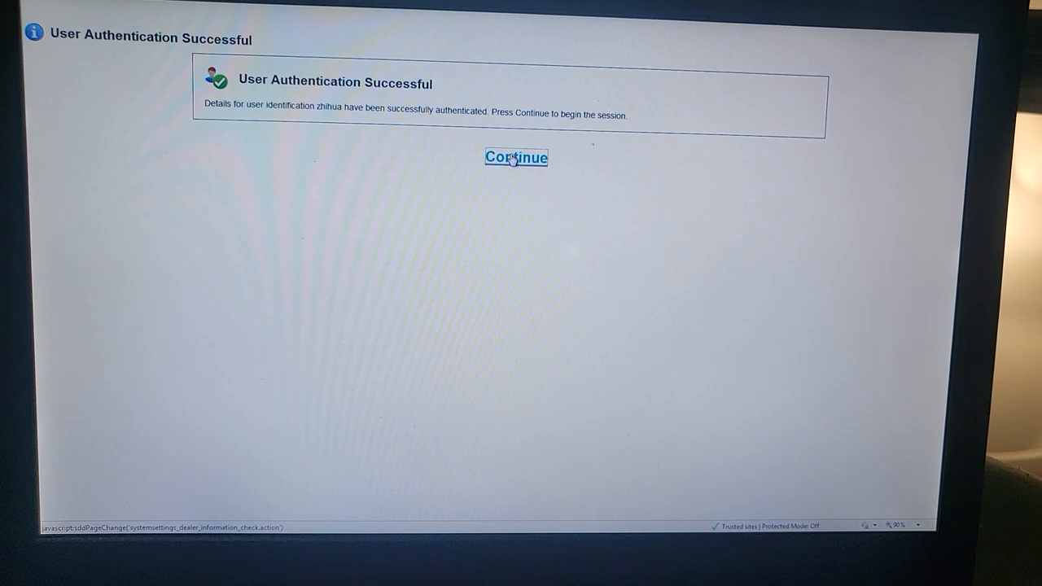
left_click(515, 158)
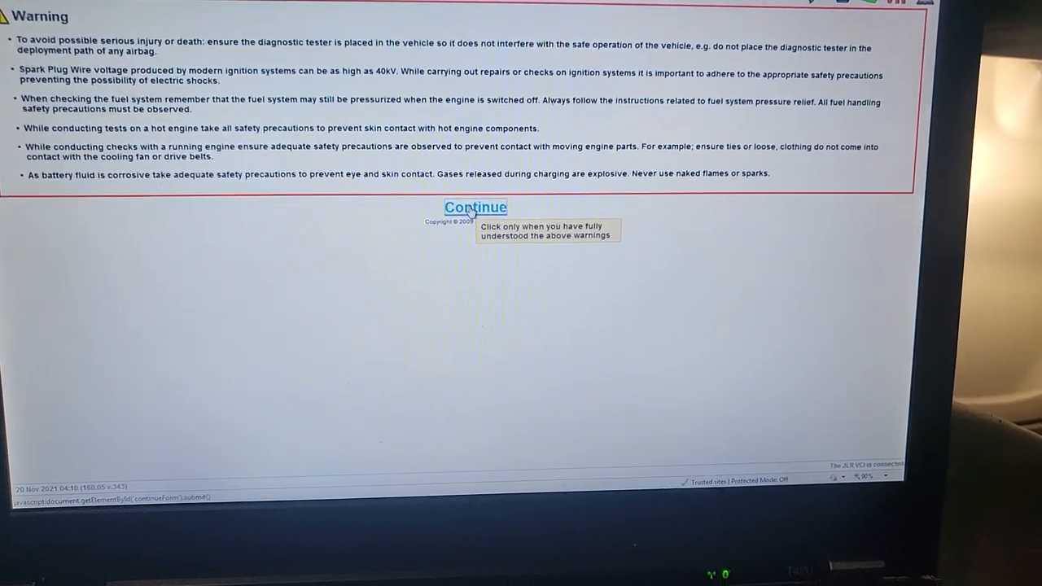
left_click(475, 207)
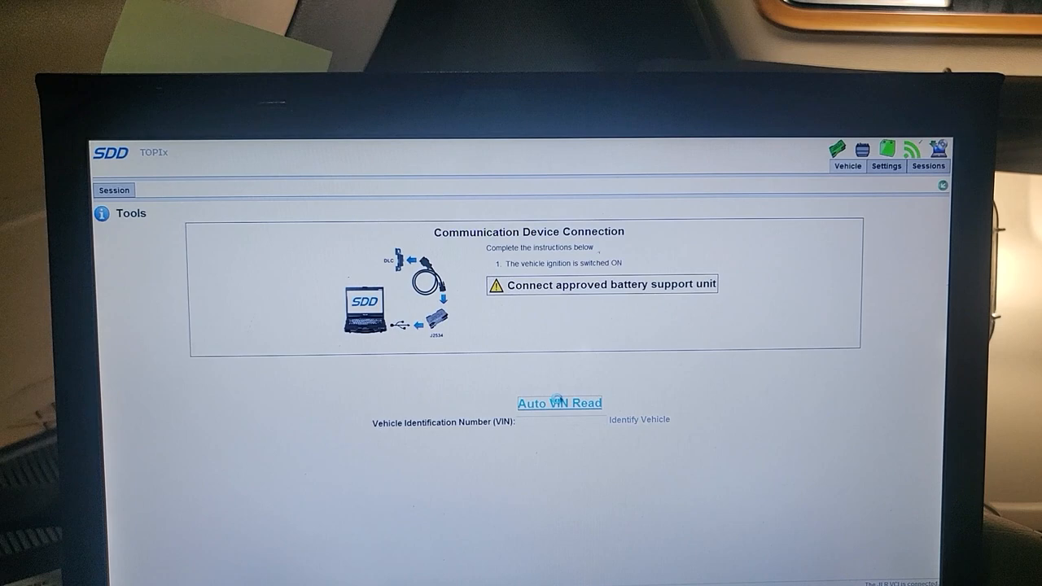
left_click(560, 404)
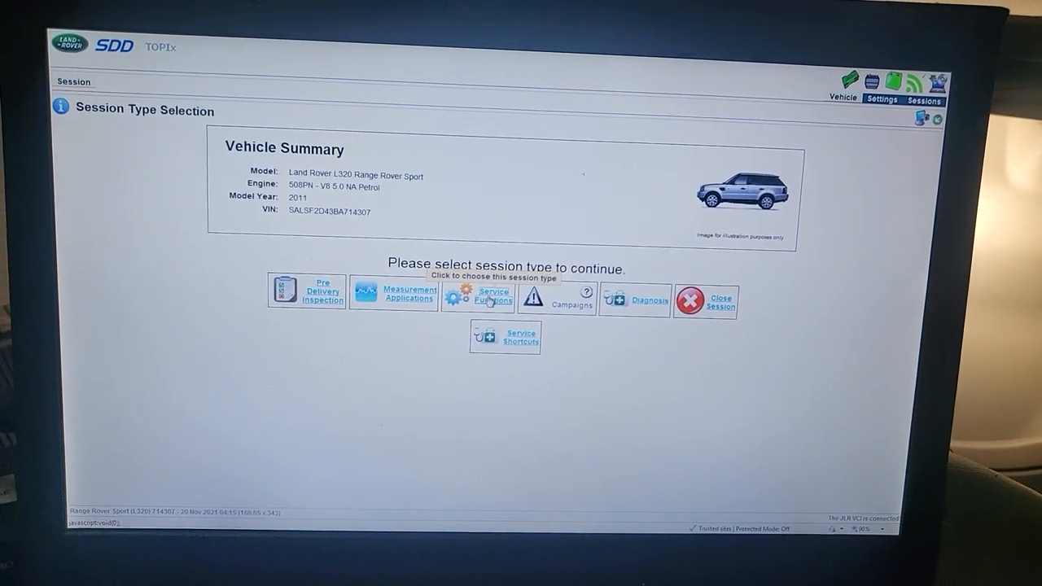
Choose the Service Functions session type for the Range Rover Sport
left_click(478, 297)
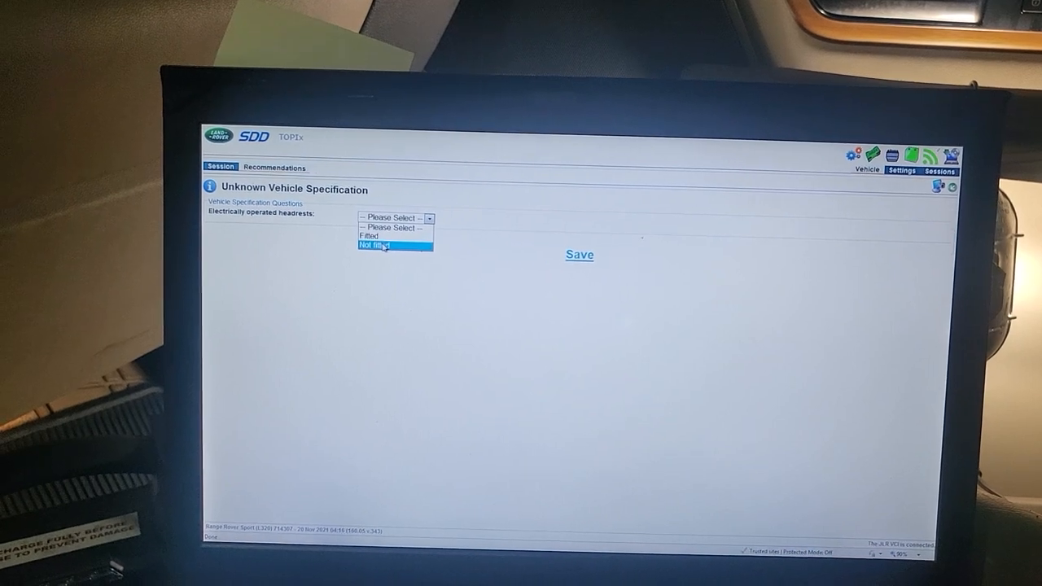
Answer electrically operated headrests as 'Fitted' and save the vehicle specification
left_click(372, 236)
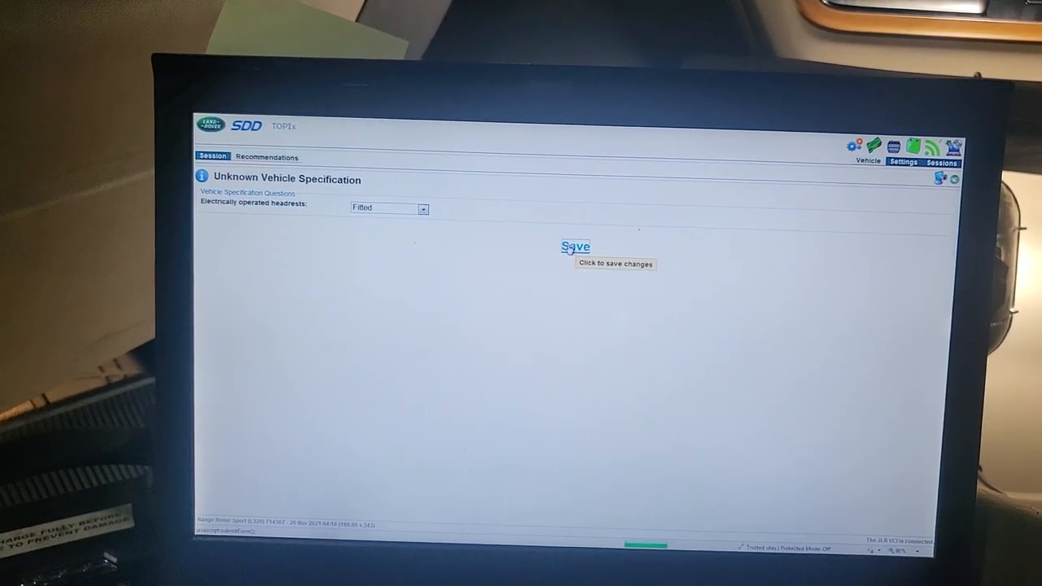
left_click(577, 248)
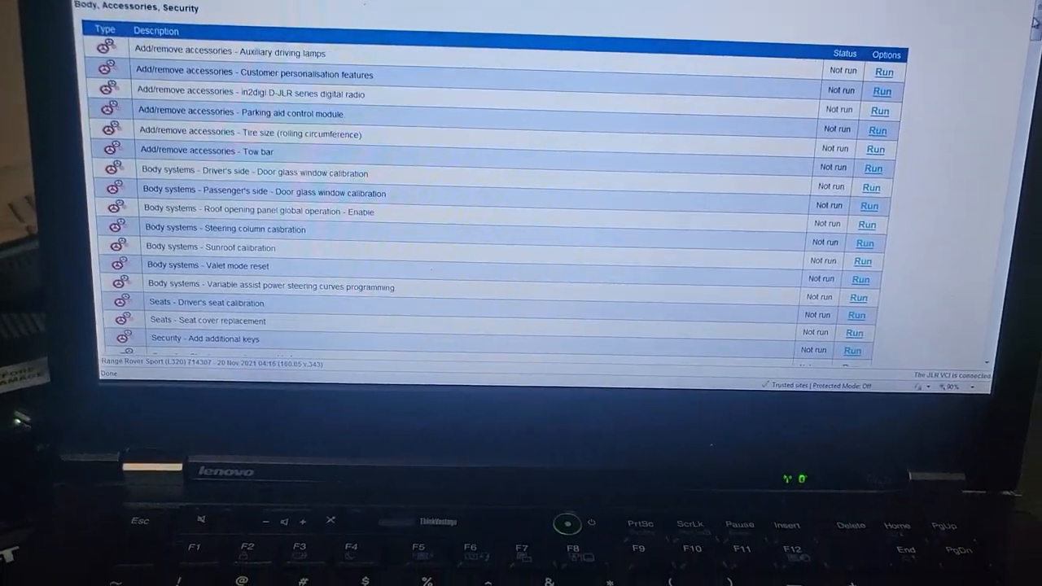
Scroll the Service Functions list down to Powertrain 'Configure new modules - Transmission control module'
scroll("down", 3)
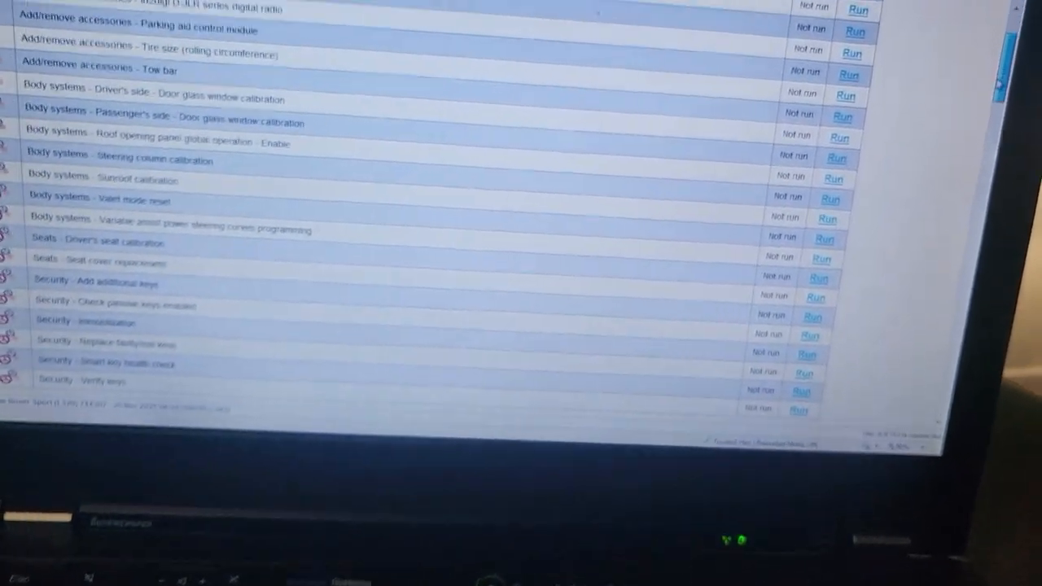
scroll("down", 3)
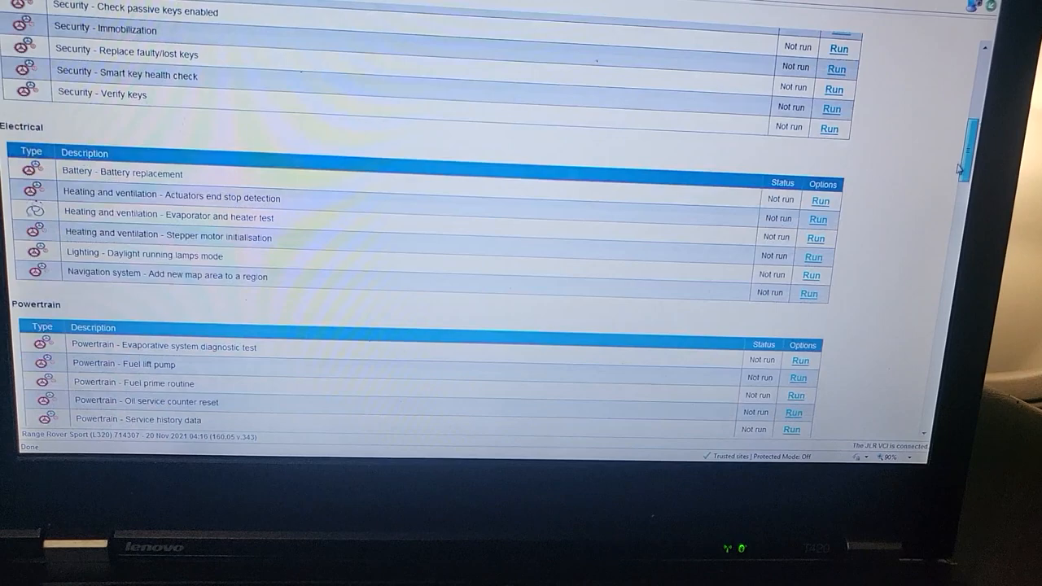
scroll("down", 3)
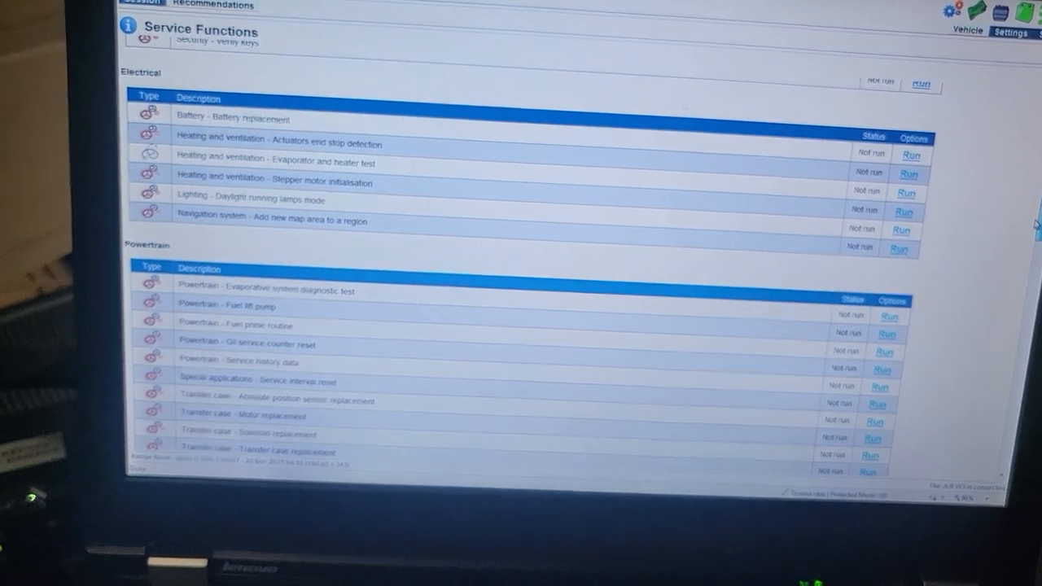
scroll("down", 3)
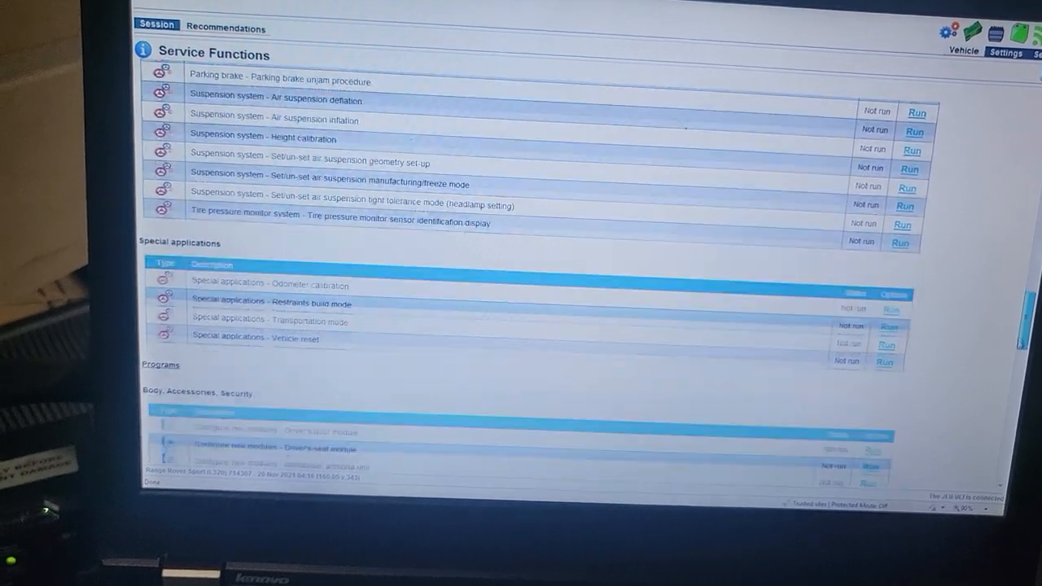
scroll("down", 3)
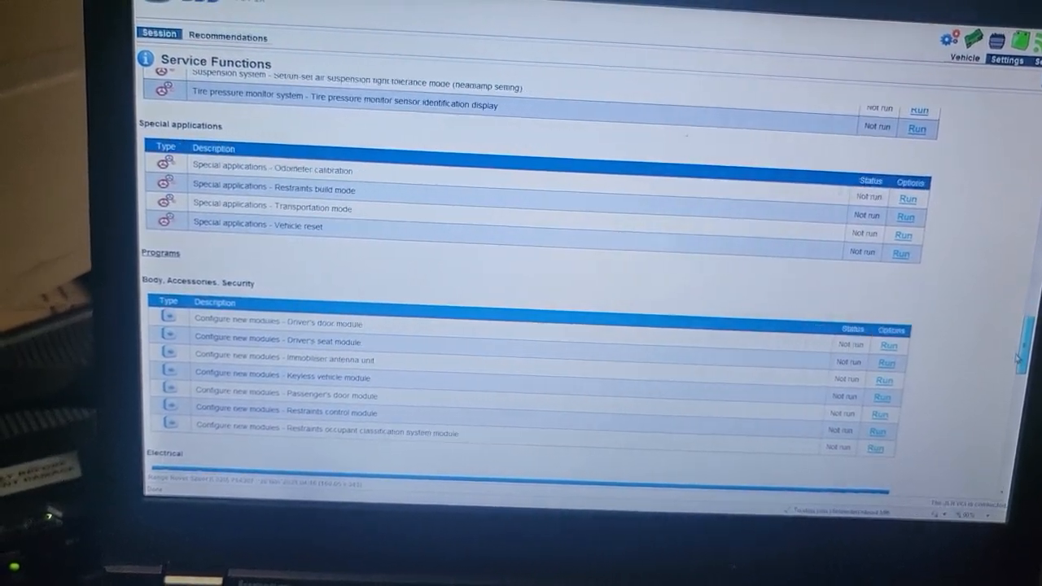
scroll("down", 3)
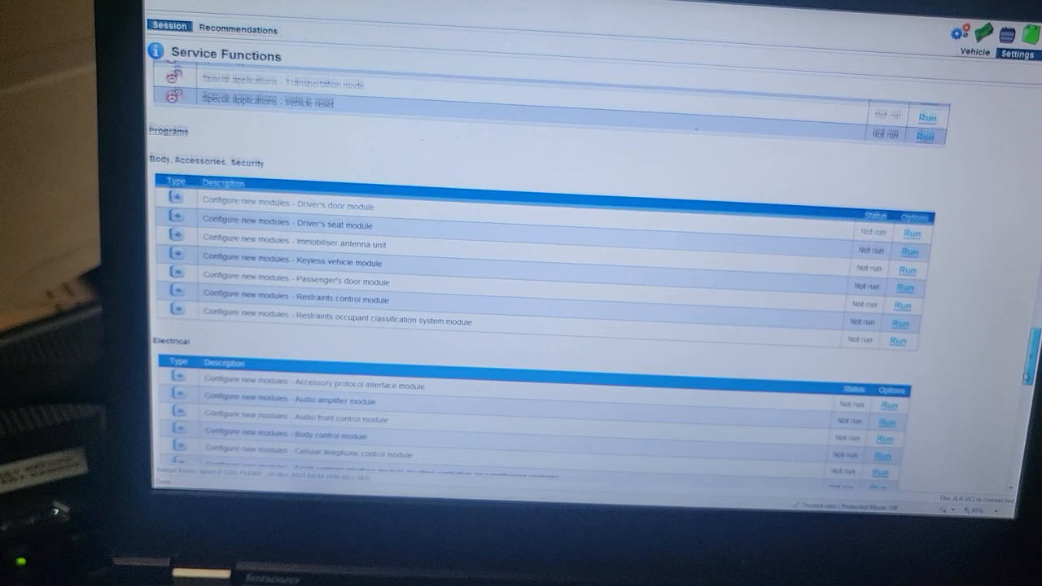
scroll("down", 3)
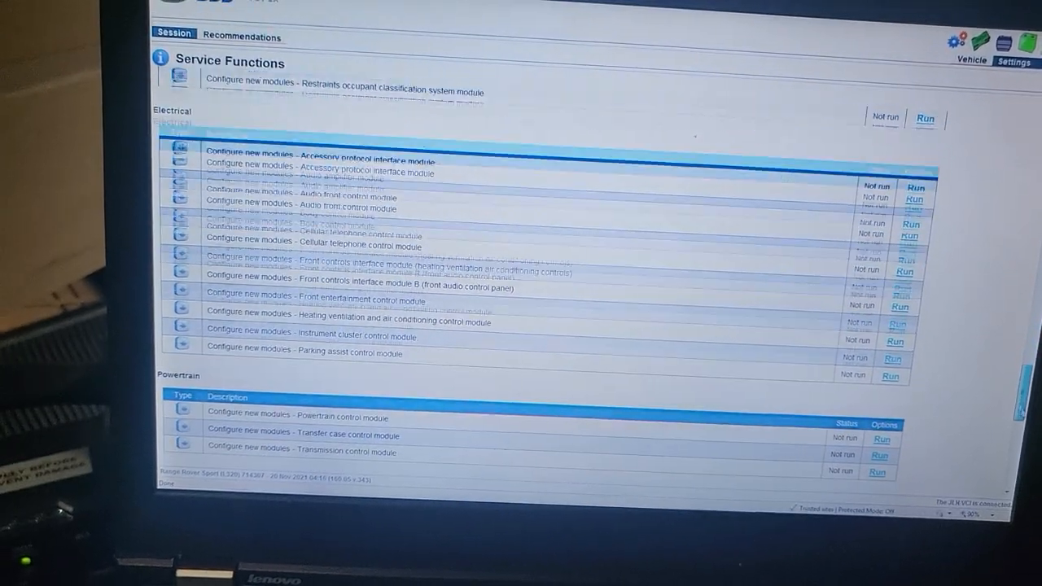
scroll("down", 3)
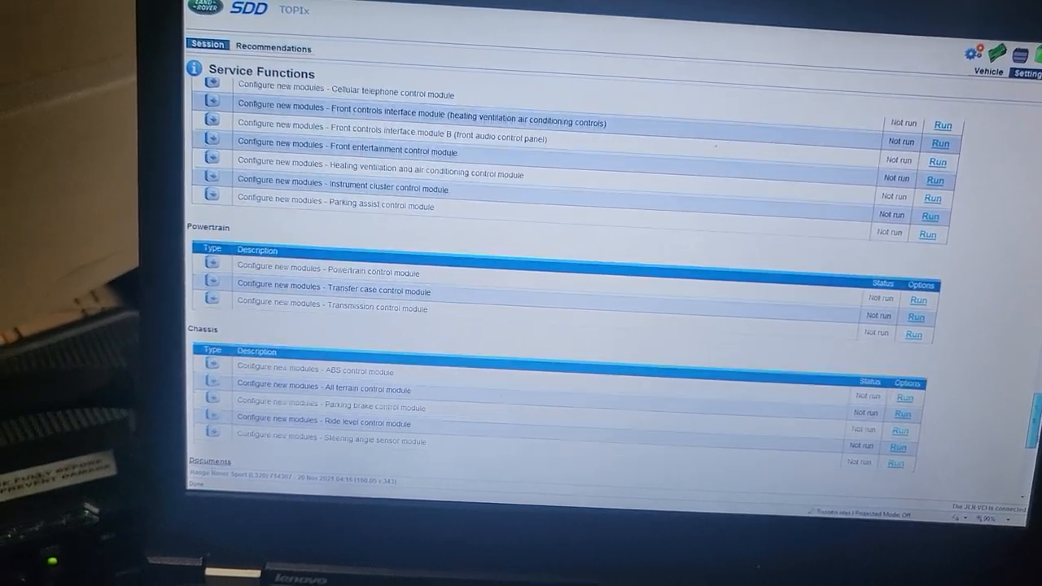
scroll("down", 3)
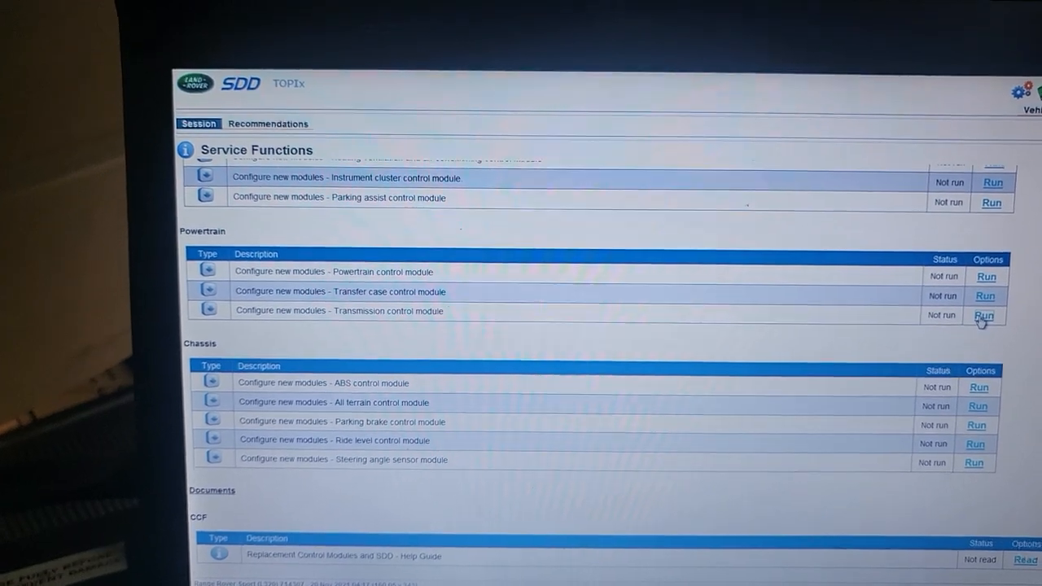
Run 'Configure new modules - Transmission control module' and agree to the responsibility warning
left_click(983, 316)
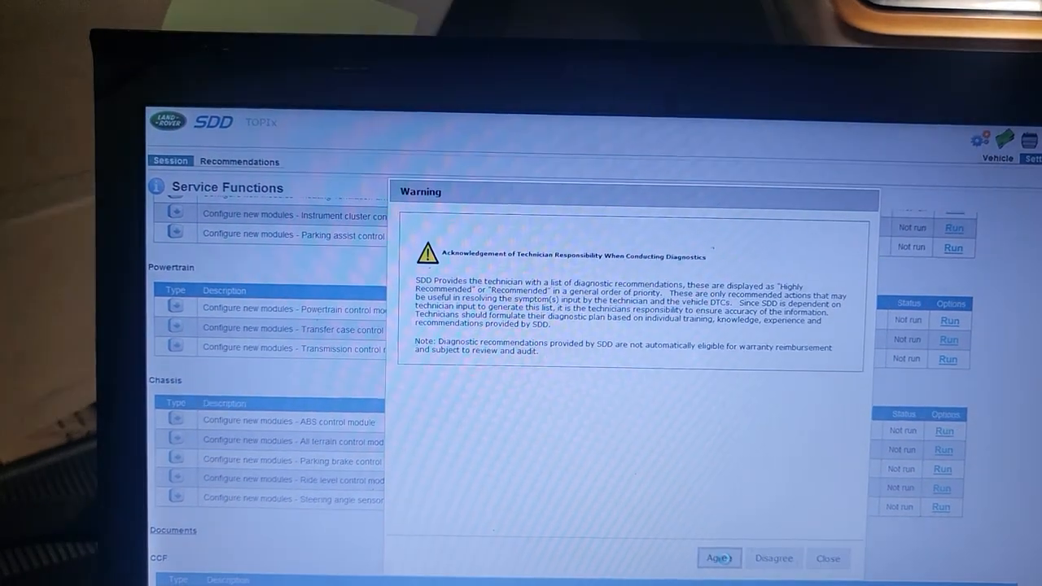
left_click(719, 557)
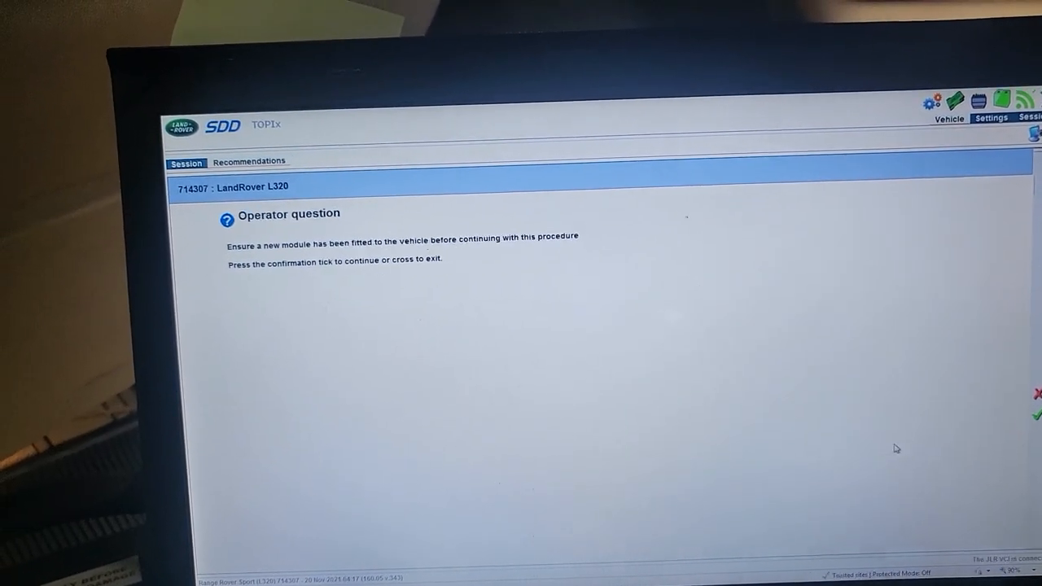
Confirm new module fitted, ignition on, battery voltage OK and ignition off for the TCM download check
left_click(1038, 415)
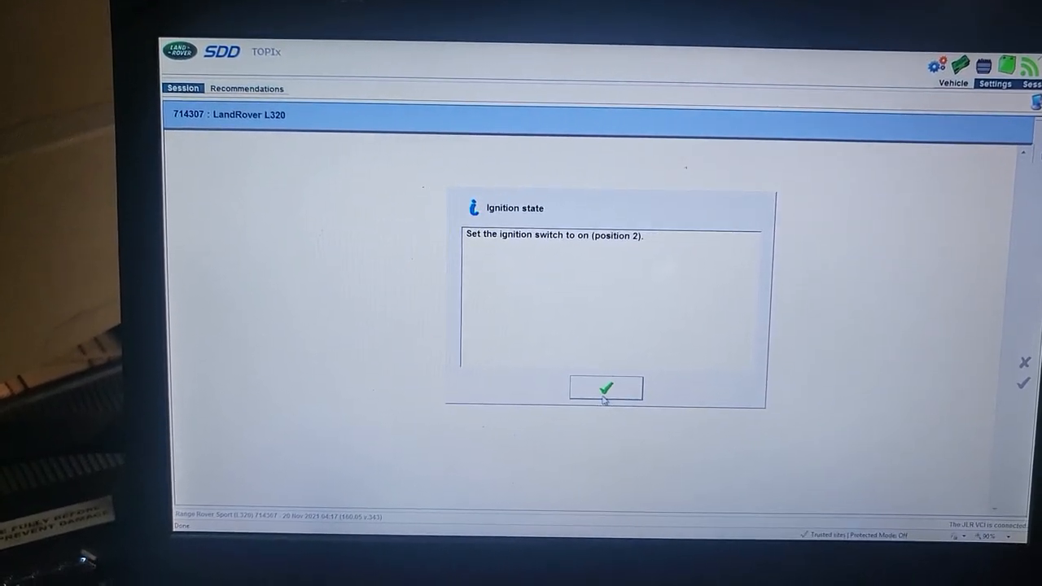
left_click(606, 388)
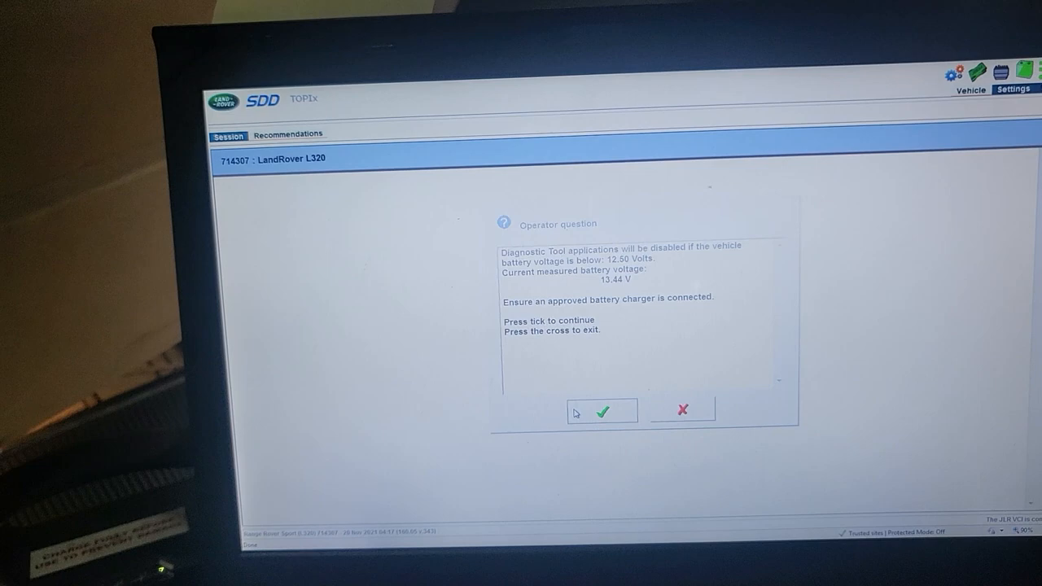
left_click(603, 411)
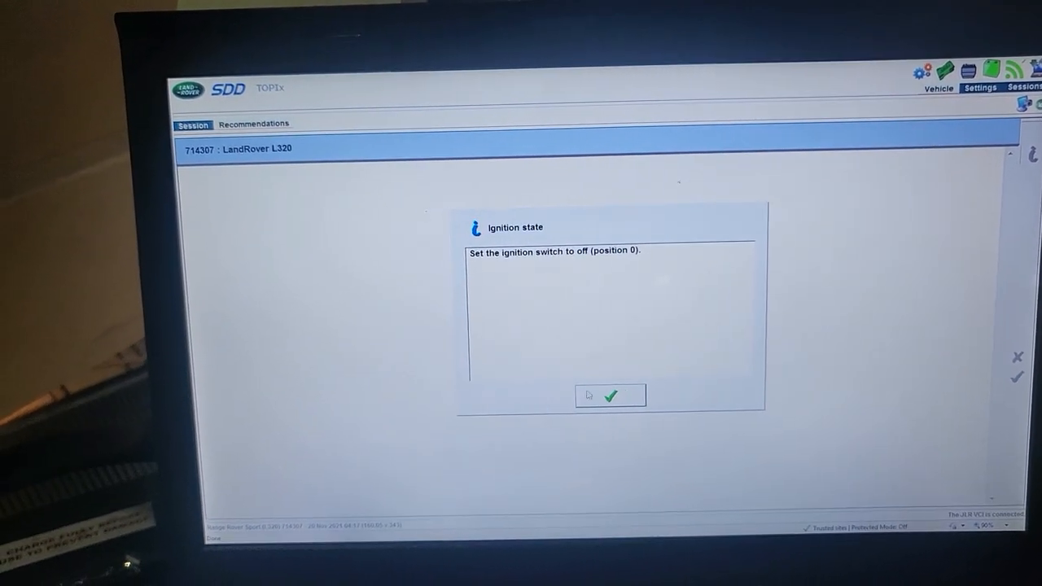
left_click(609, 396)
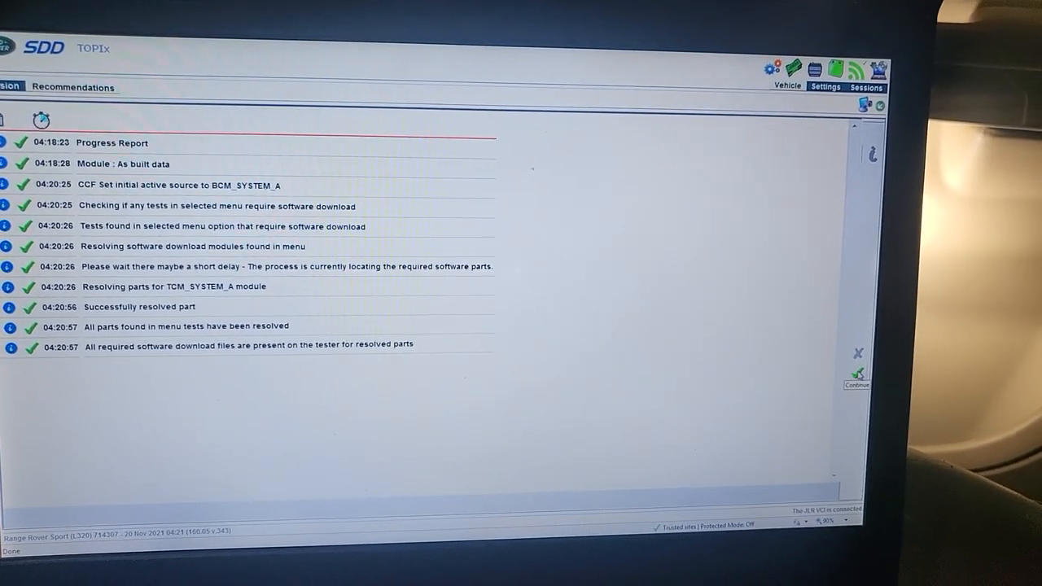
Continue past the progress report and network test results to the transmission software parts list
left_click(857, 374)
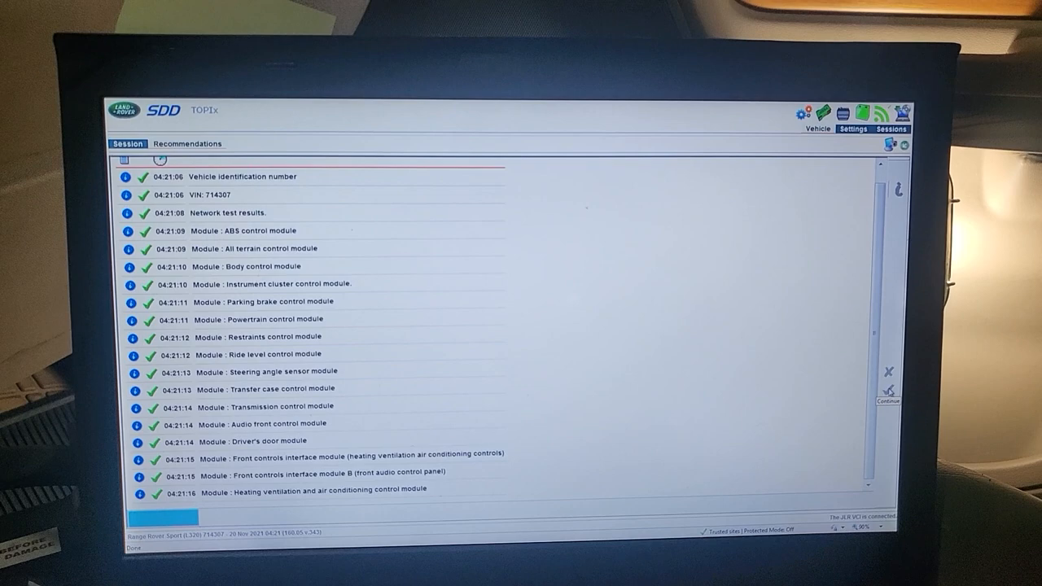
left_click(889, 396)
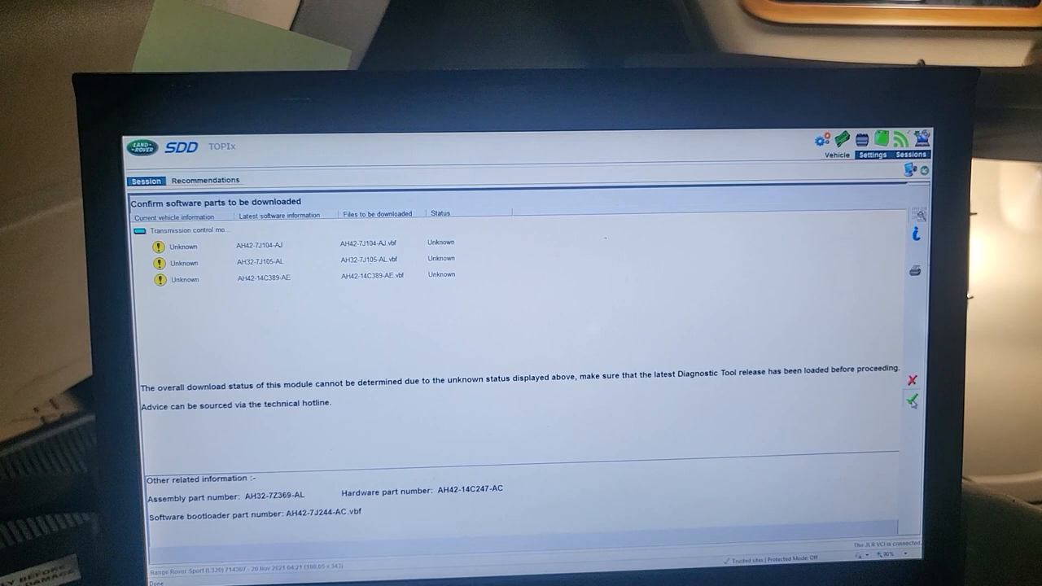
left_click(912, 398)
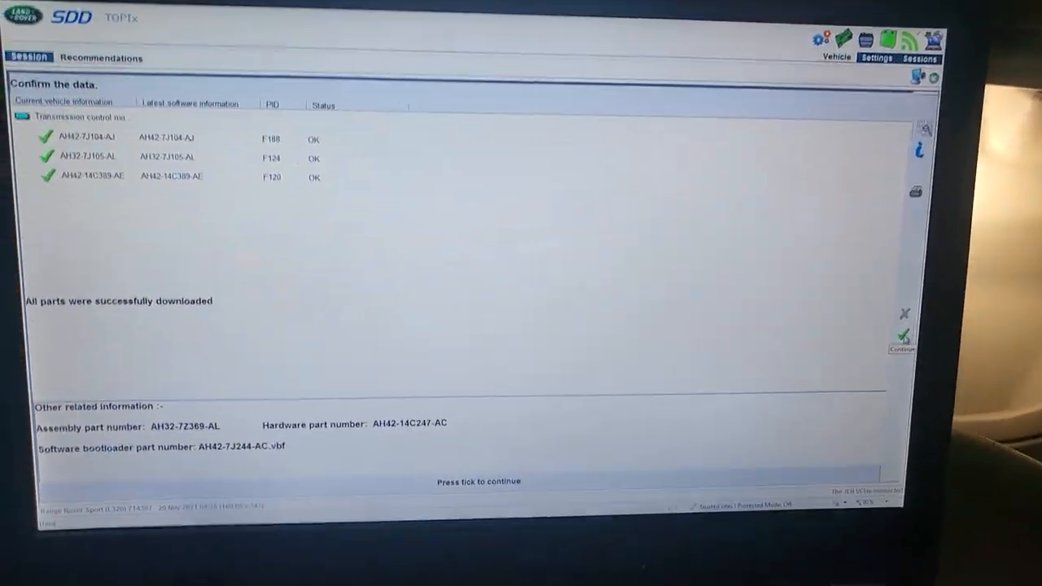
left_click(902, 337)
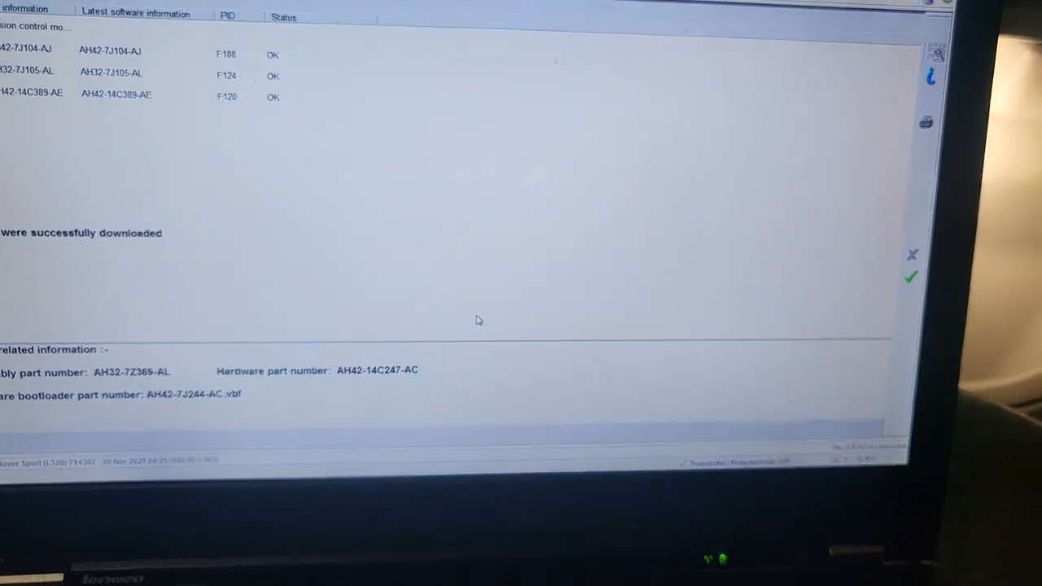
left_click(910, 277)
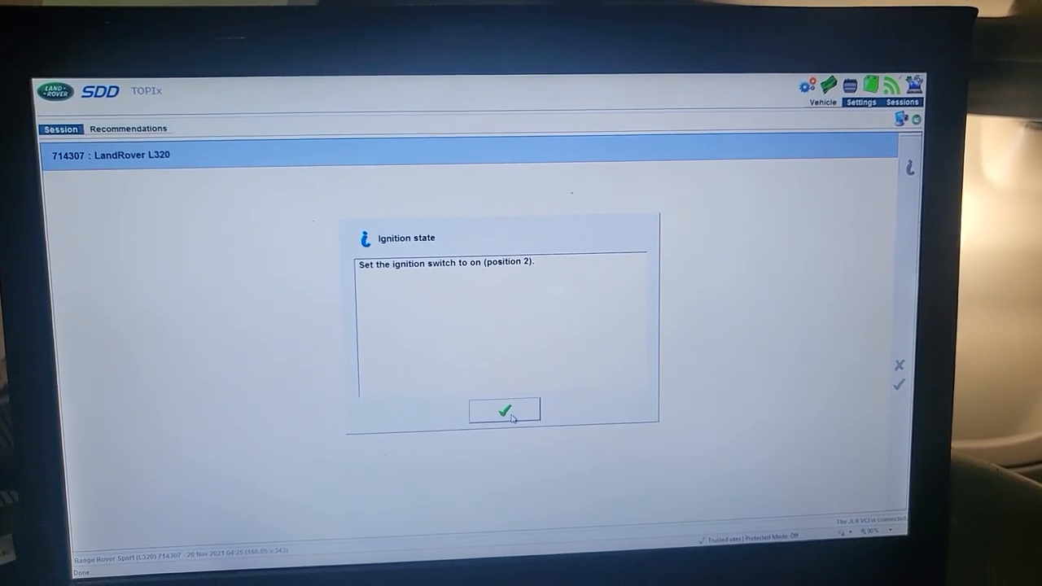
Confirm ignition on and continue after module initialization to the TCM VIN learning routine
left_click(503, 411)
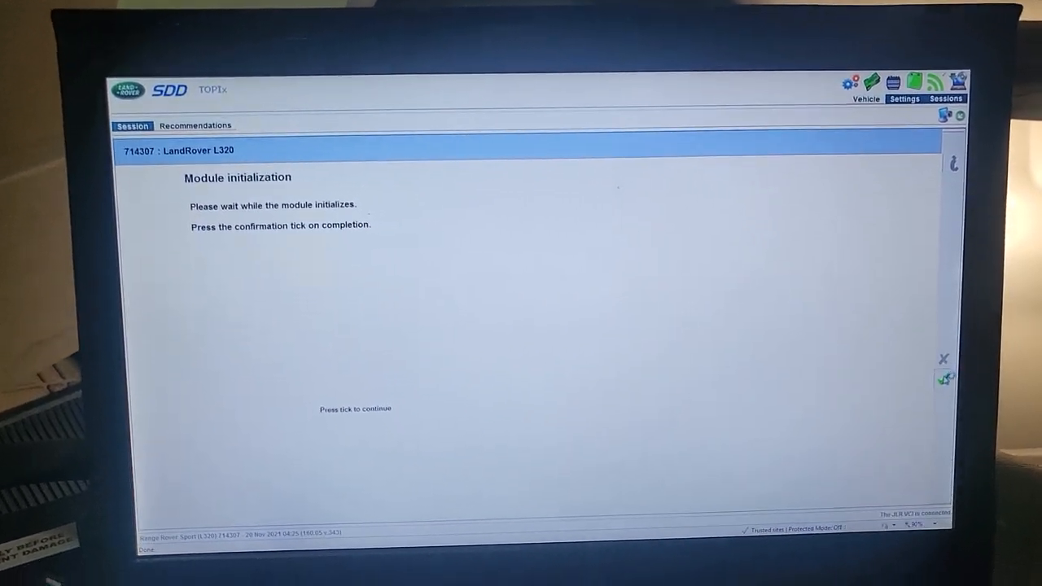
left_click(946, 379)
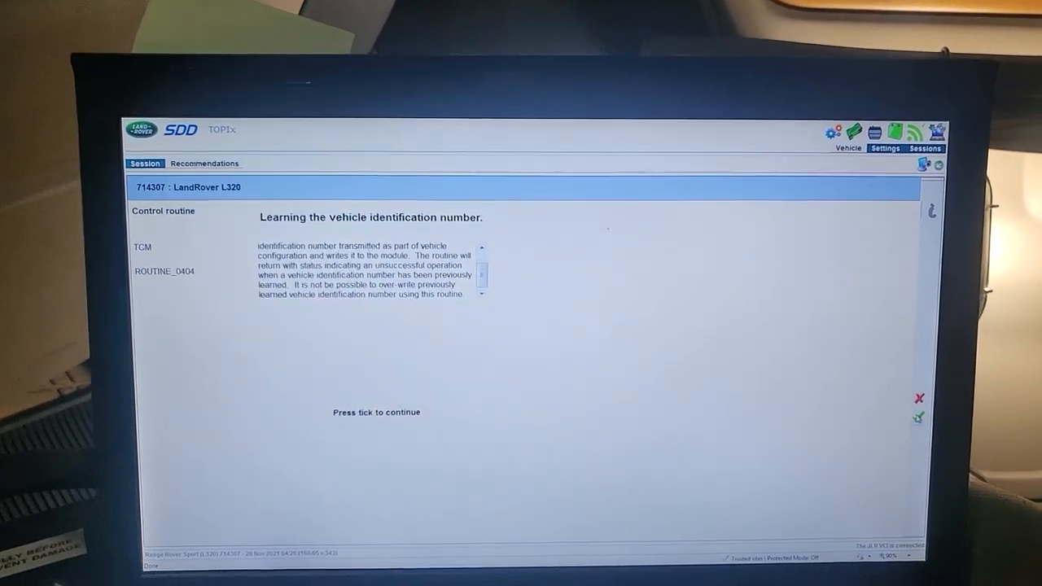
Run the TCM VIN learning routine, then confirm ignition off and back on to reach the fault code clearing prompt
left_click(919, 417)
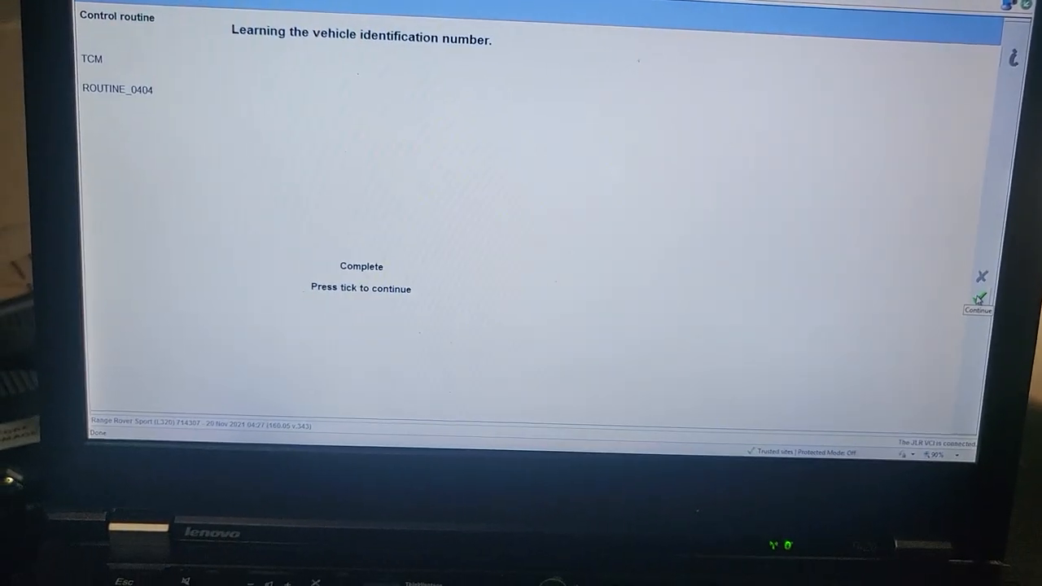
left_click(979, 299)
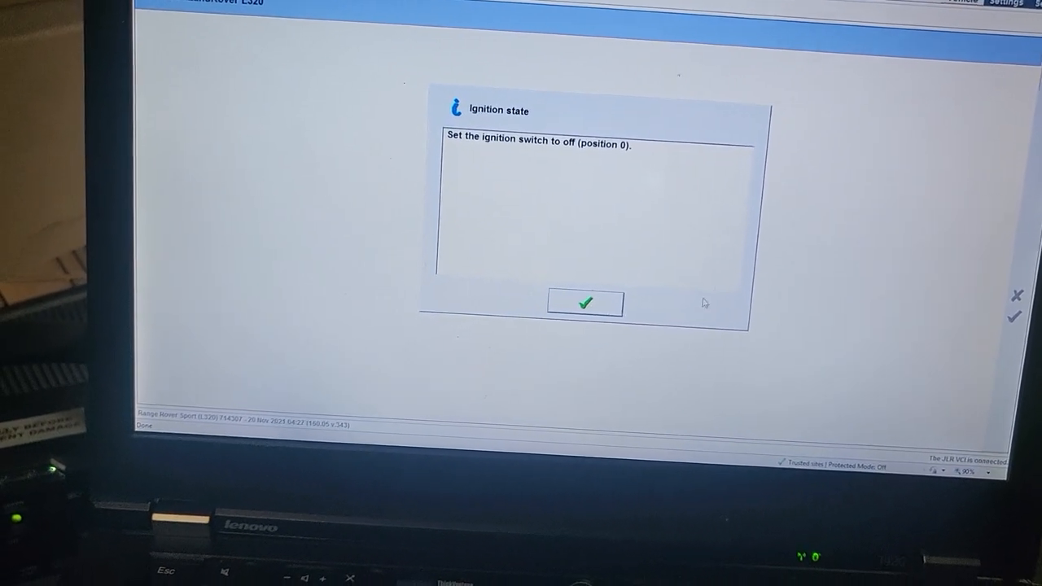
left_click(583, 303)
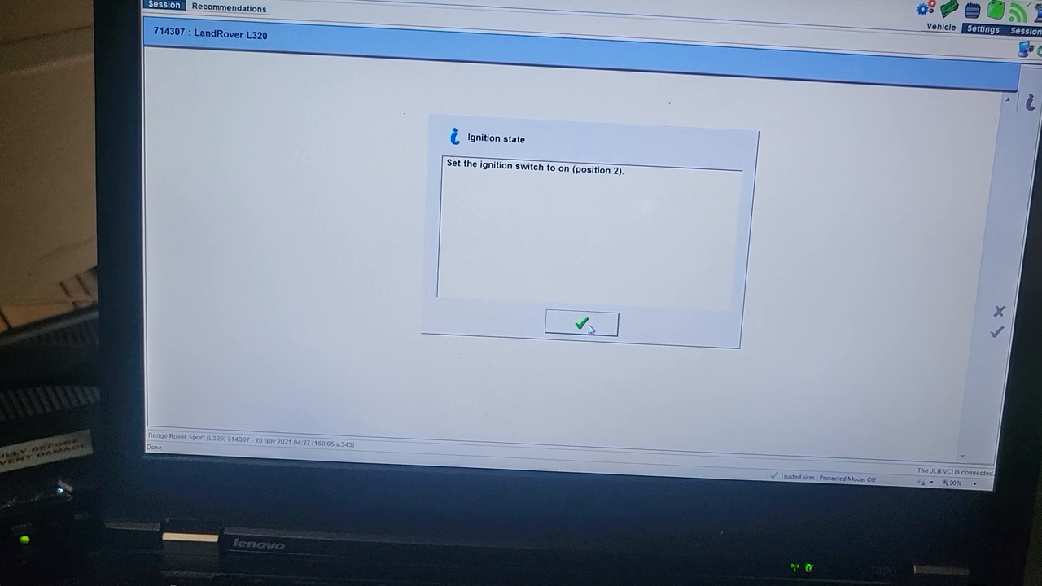
left_click(580, 324)
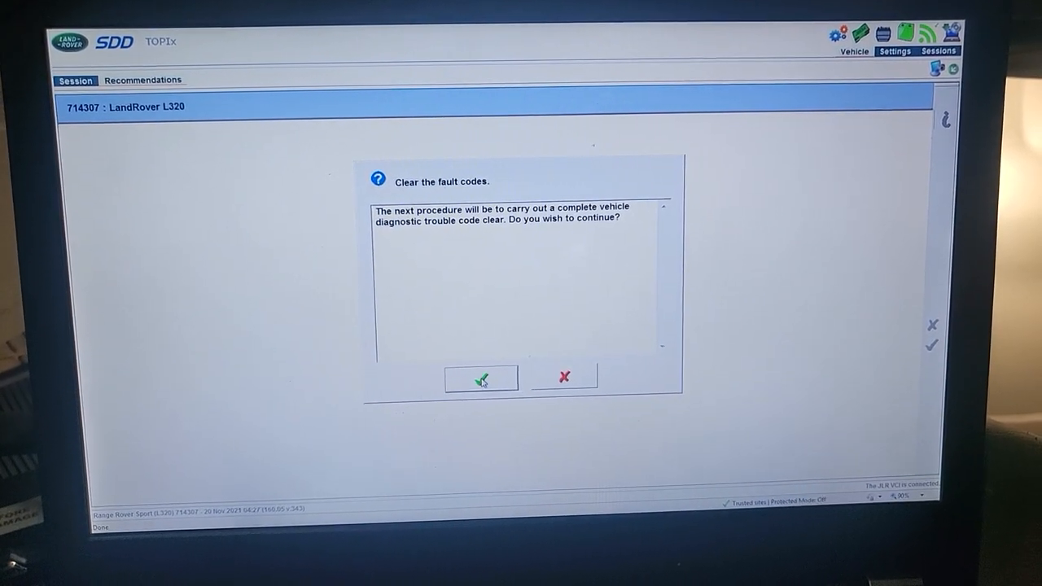
Agree to clear all the vehicle's diagnostic trouble codes
left_click(480, 378)
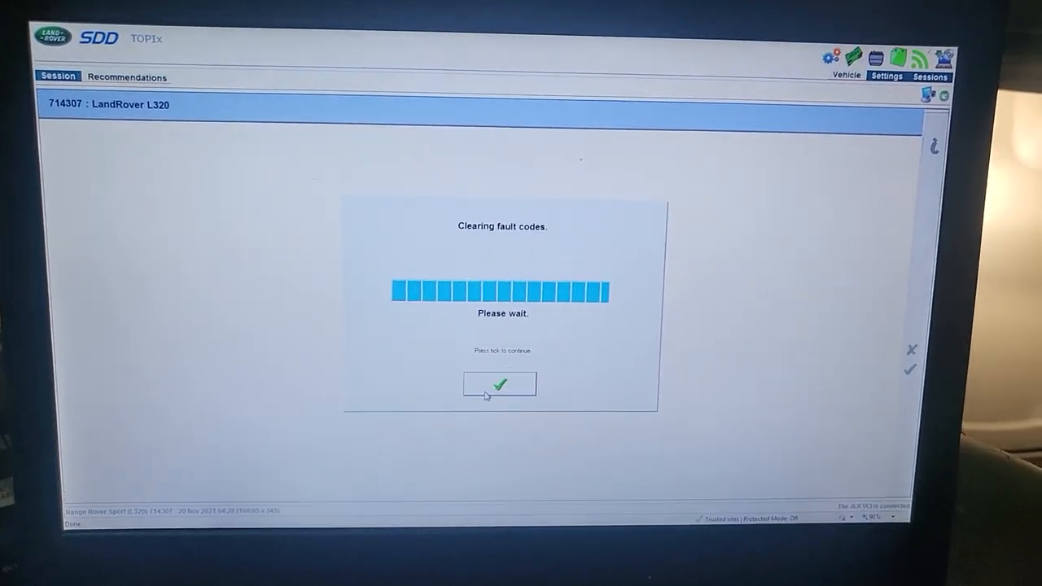
Continue after fault codes clear, confirm ignition off, reinitialisation and ignition on until the procedure reports success
left_click(500, 385)
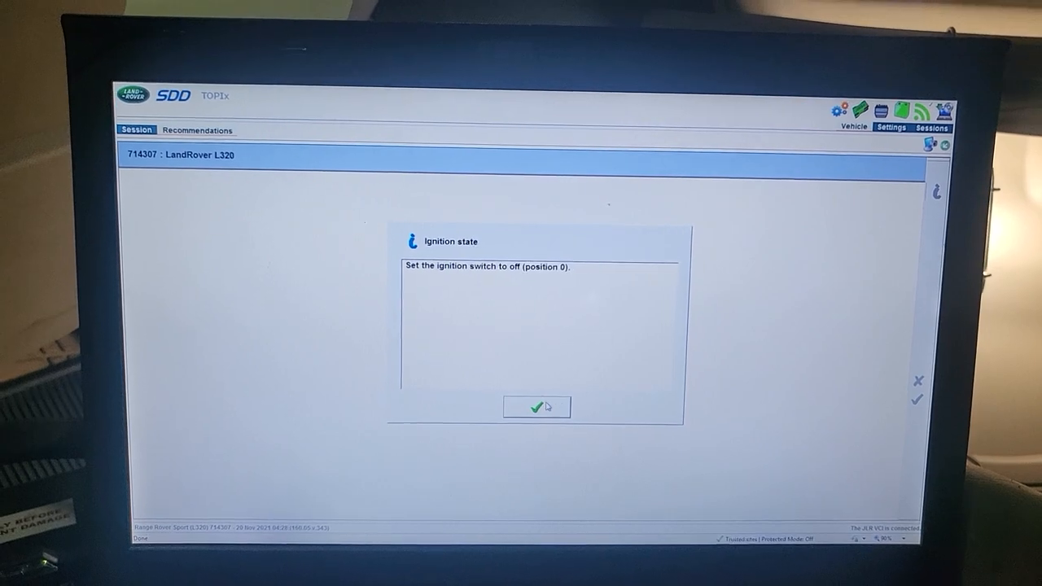
left_click(536, 408)
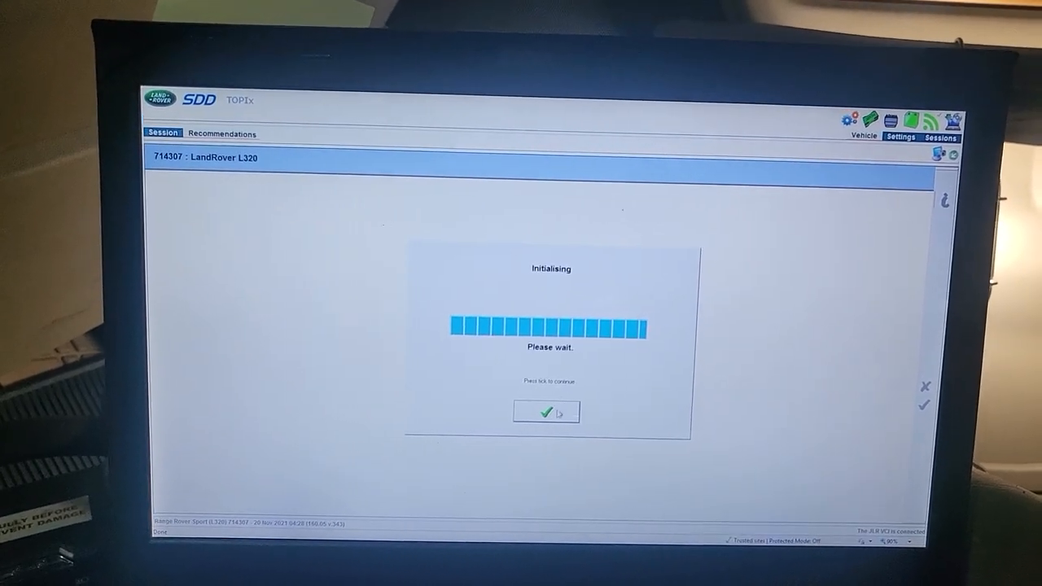
left_click(546, 412)
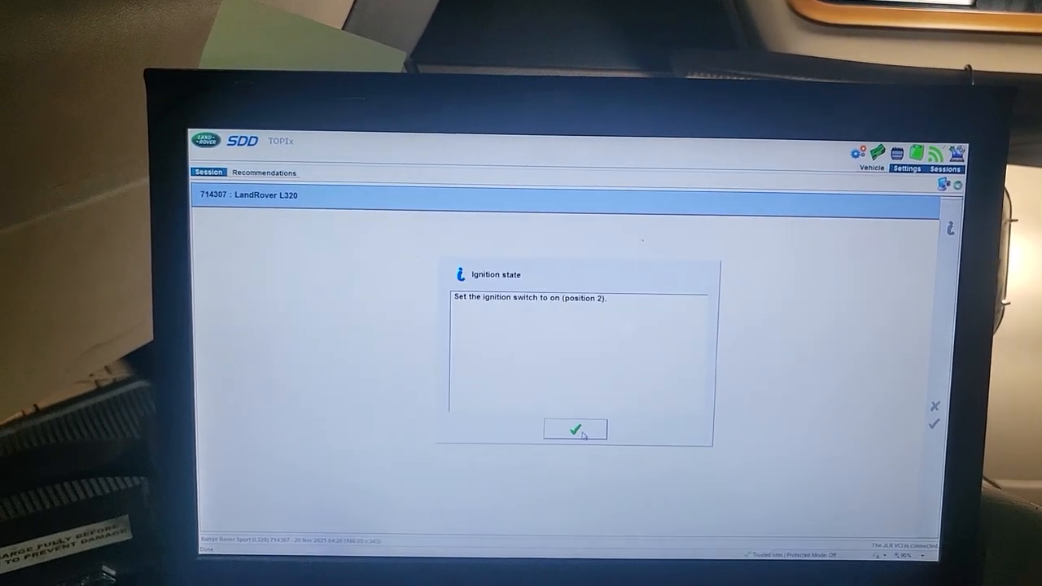
left_click(573, 430)
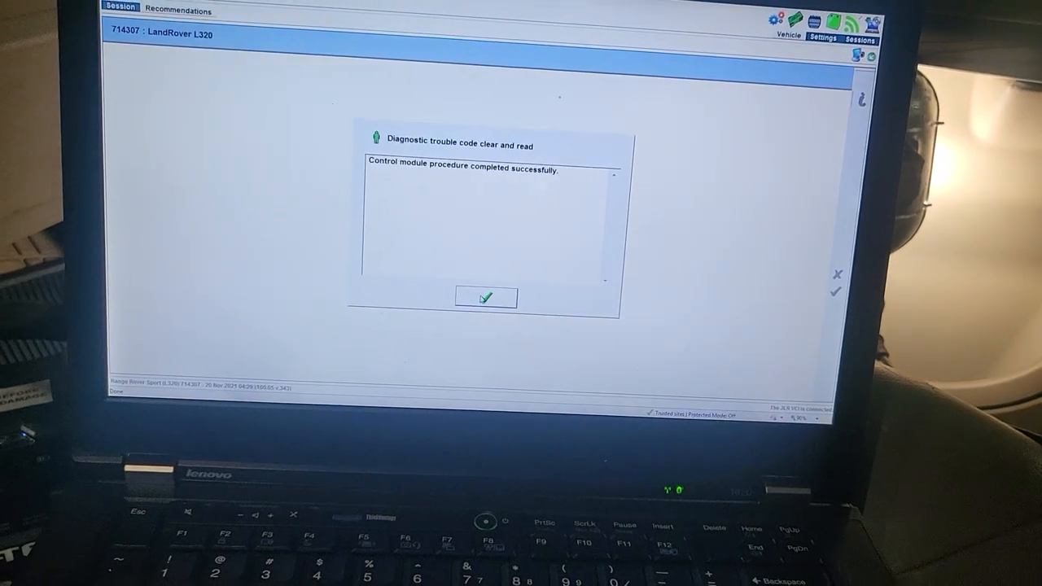
Acknowledge the successful control module procedure and confirm the ignition is switched off
left_click(485, 297)
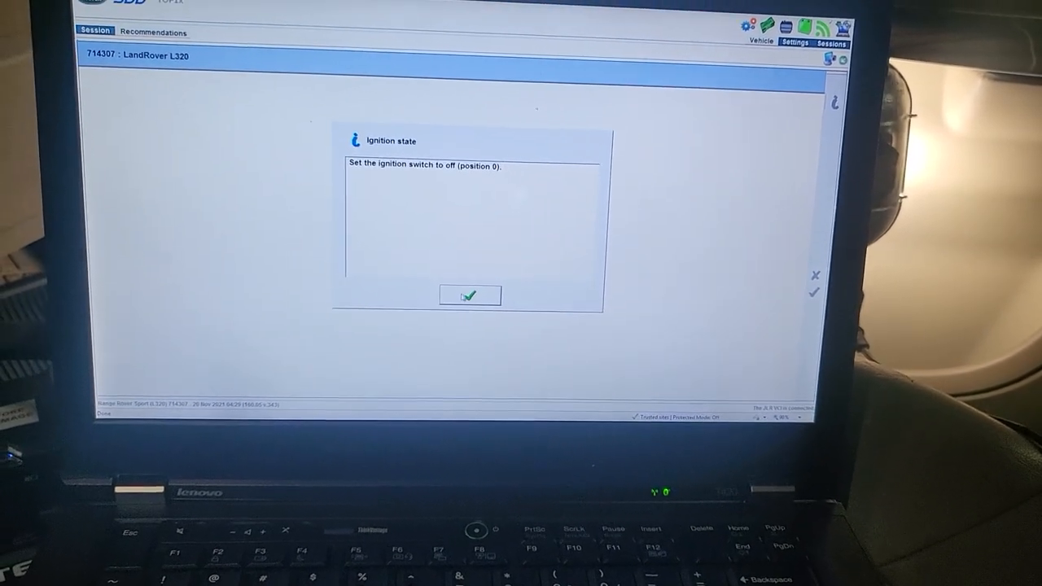
left_click(469, 295)
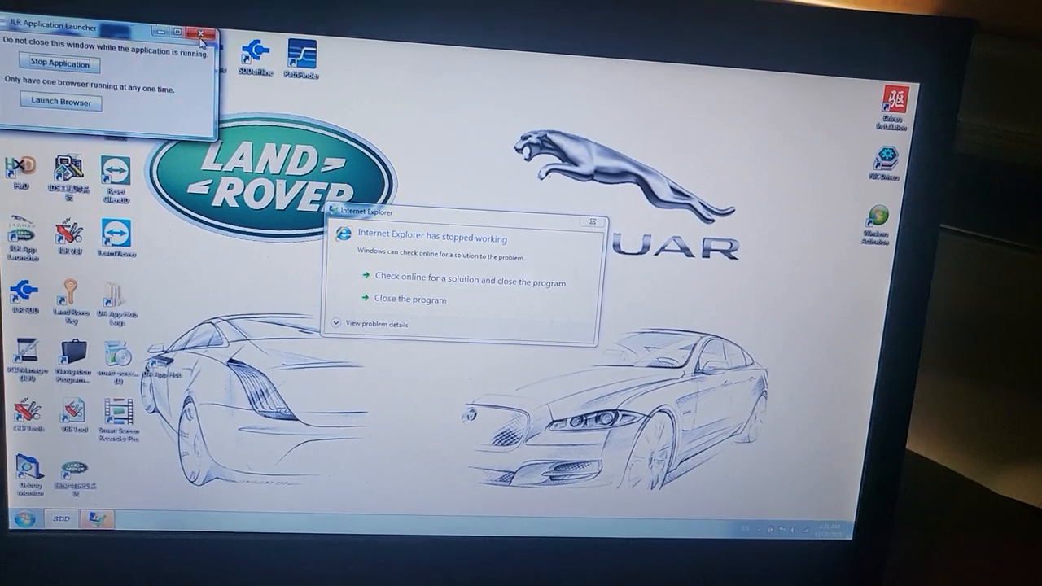
Close the SDD Application Launcher window, leaving the Windows desktop
left_click(202, 32)
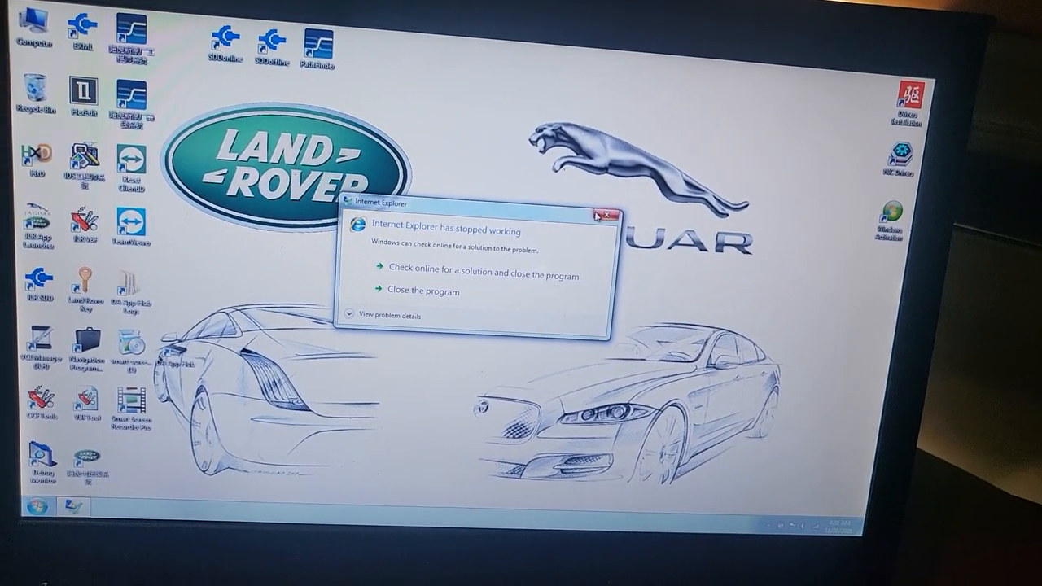